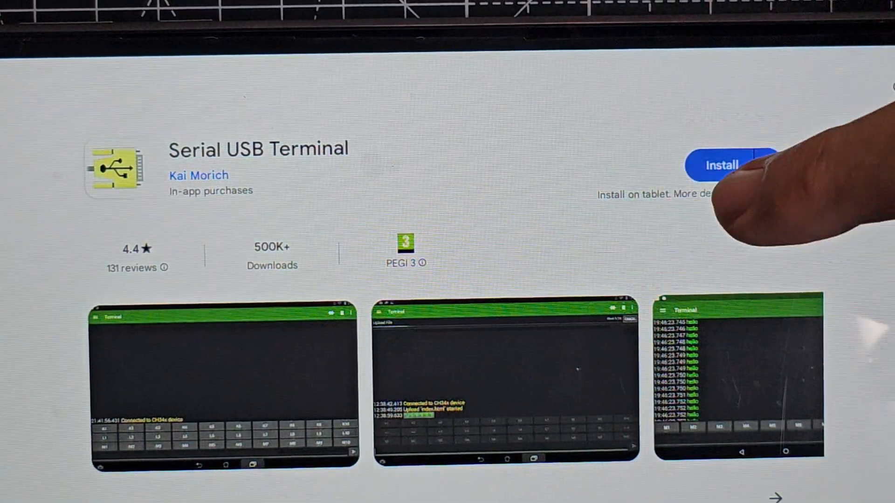
- Install Serial USB Terminal from its Play Store page
left_click(722, 165)
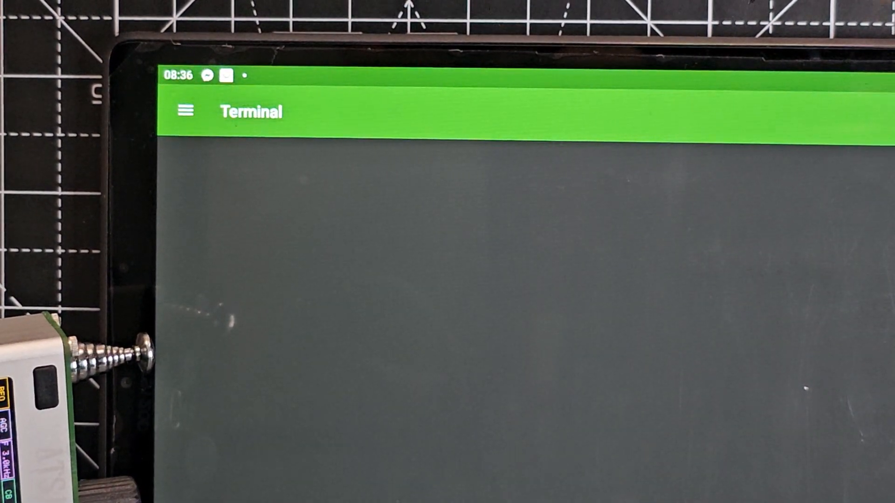
- Show the USB Devices list with the attached CH340 (Qinheng) serial device
left_click(185, 110)
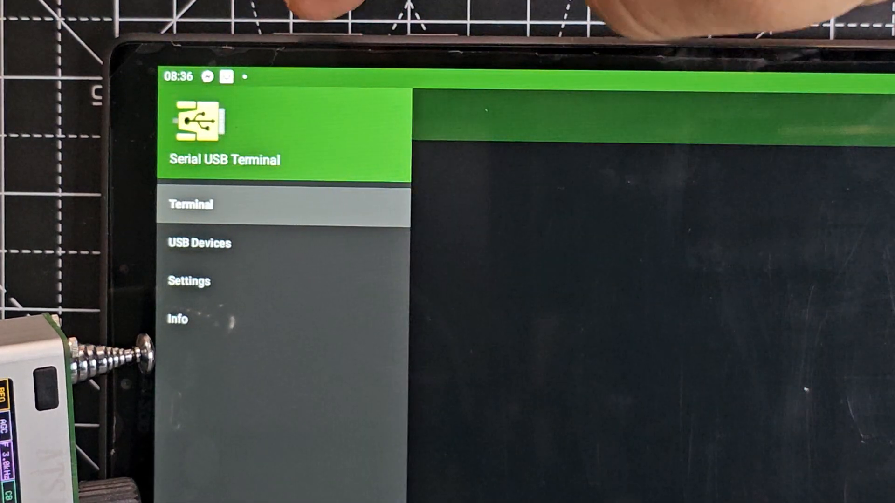
left_click(197, 243)
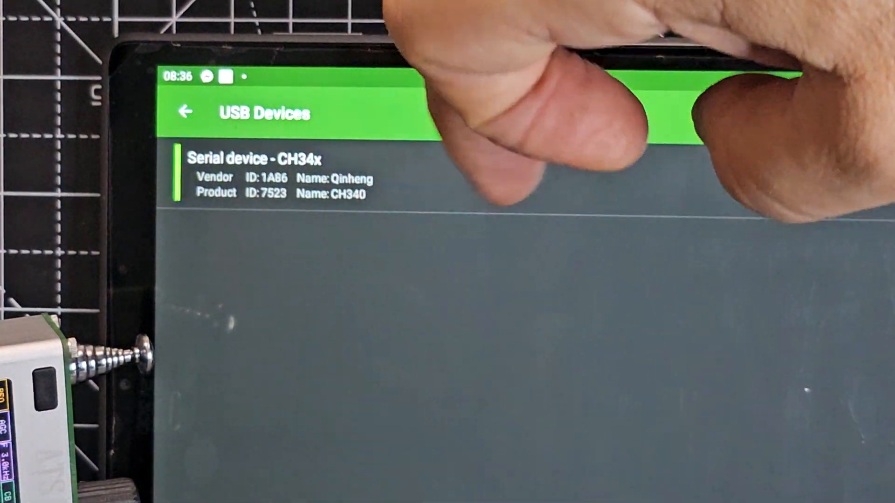